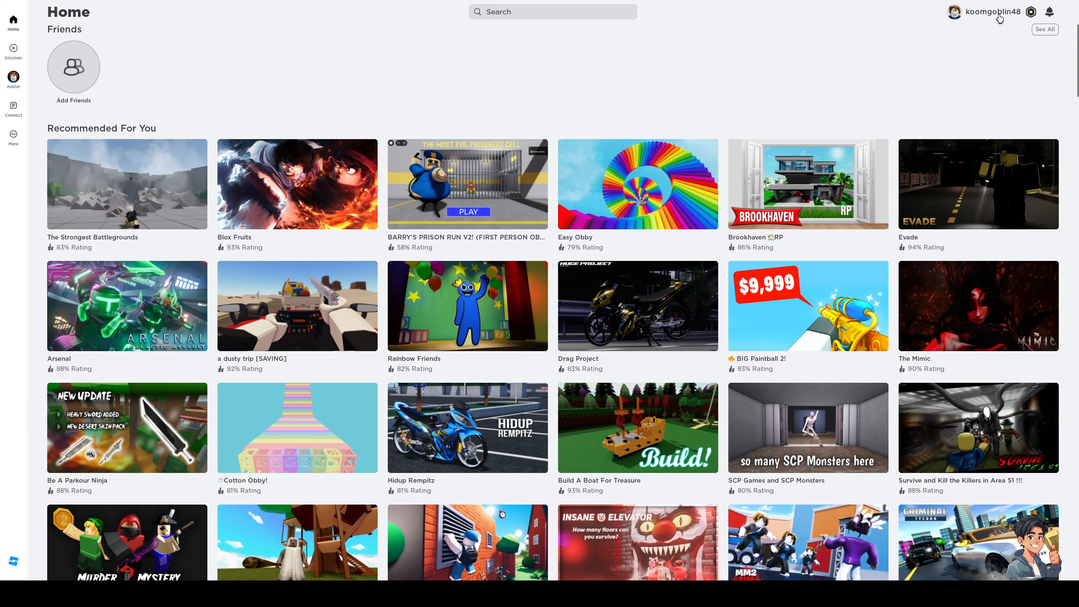
- Look over and close the account profile summary, then return to the Roblox Home page
click(990, 12)
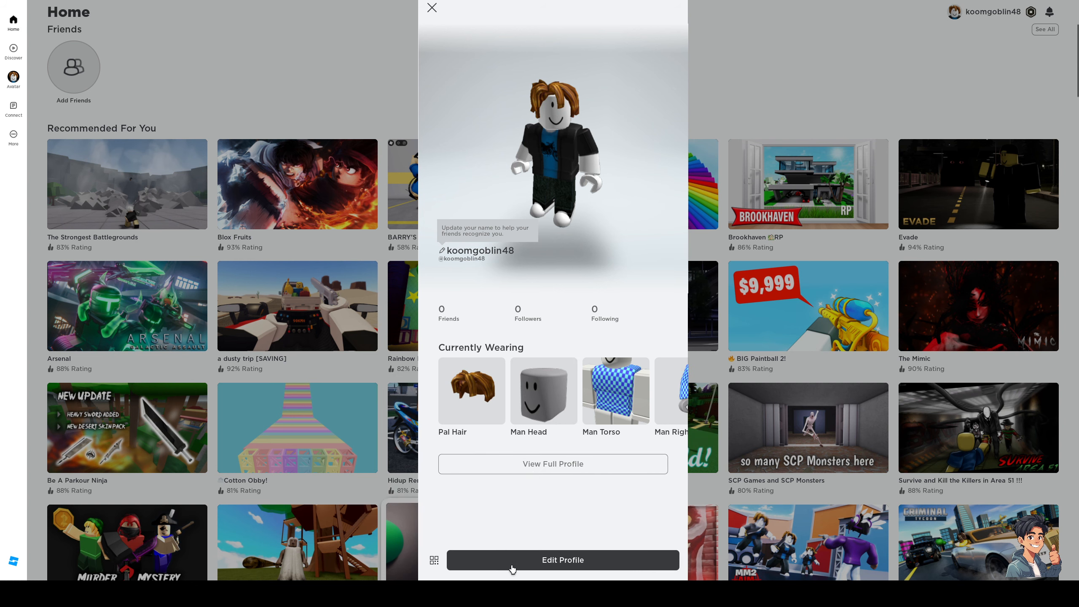
click(563, 559)
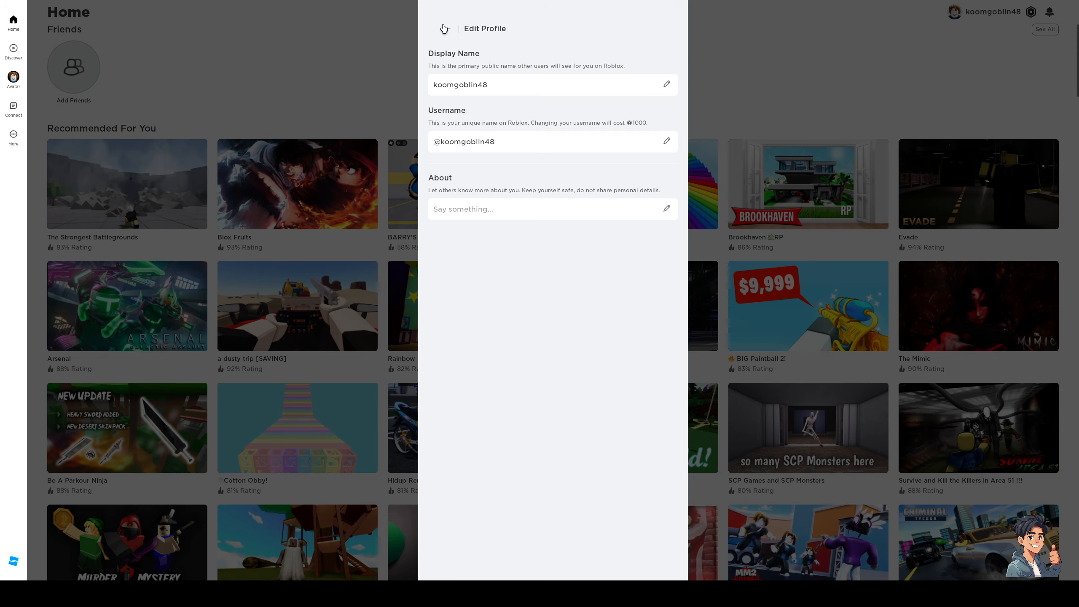
click(445, 29)
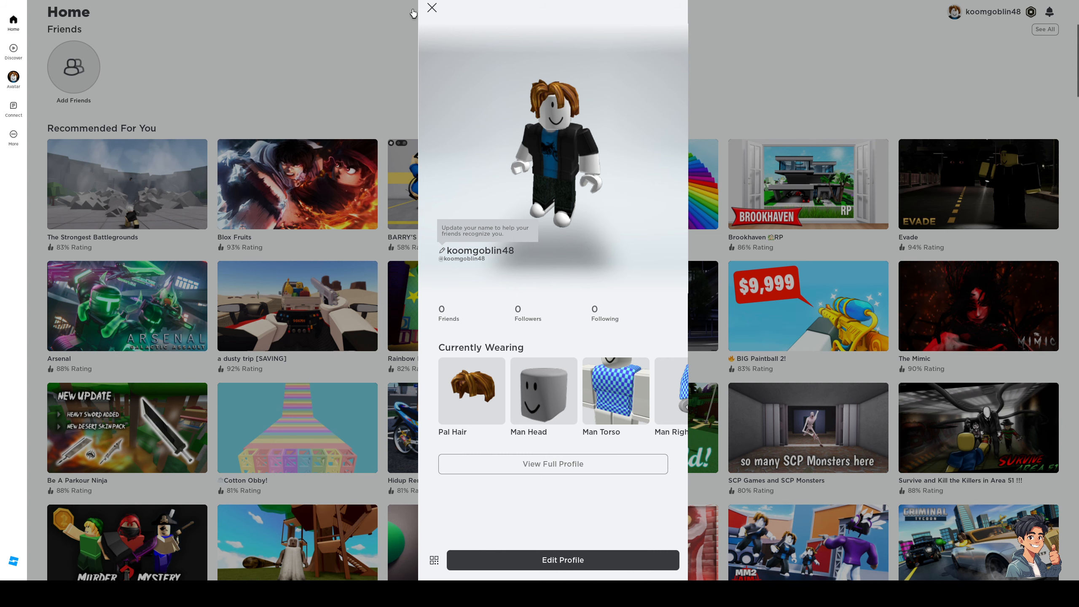
click(432, 9)
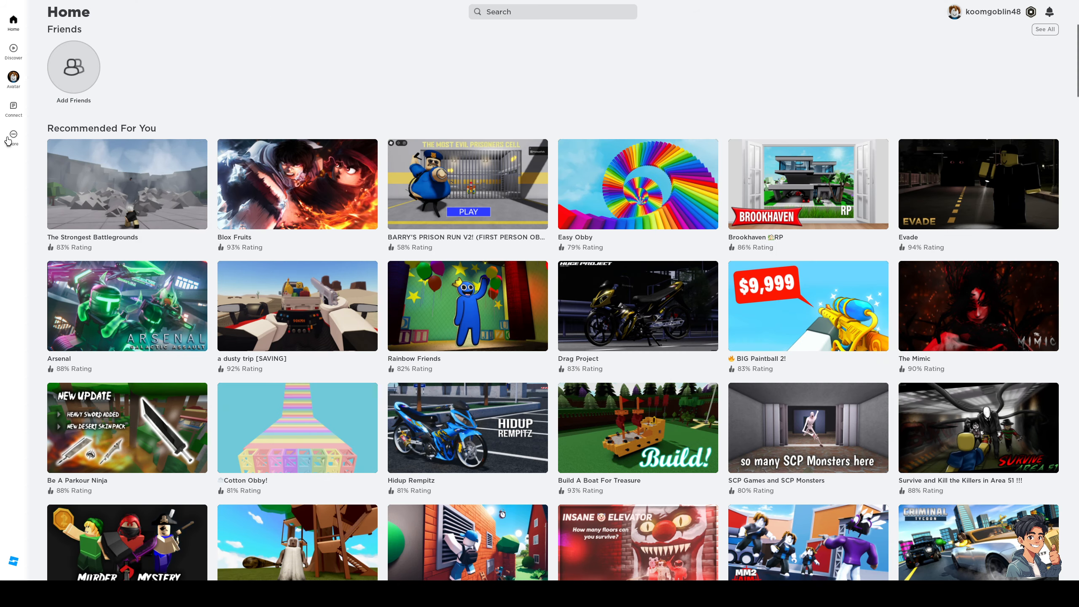
mouse_move(13, 78)
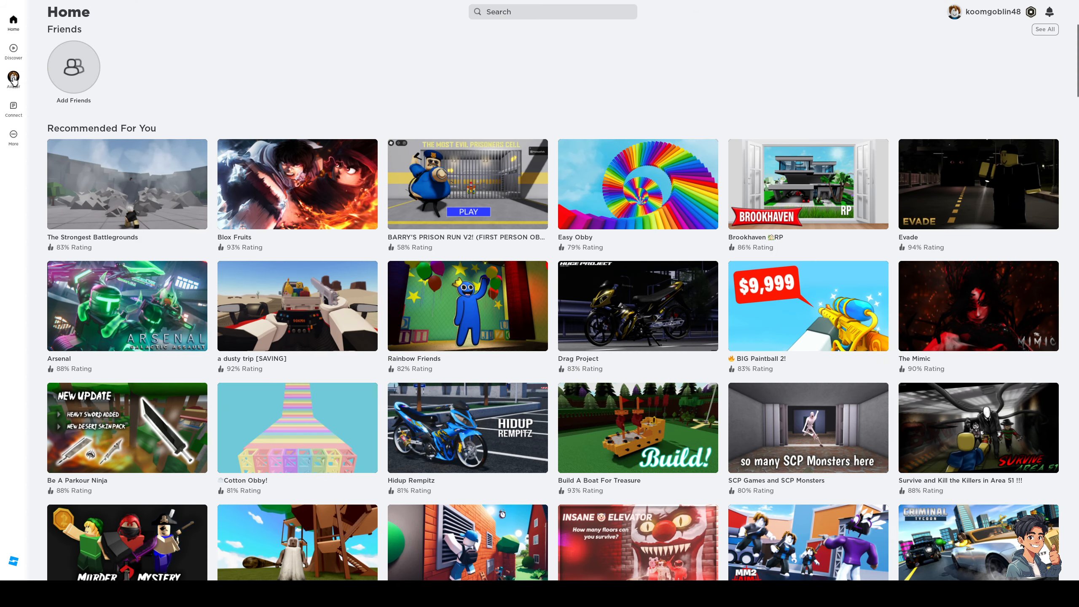
click(12, 78)
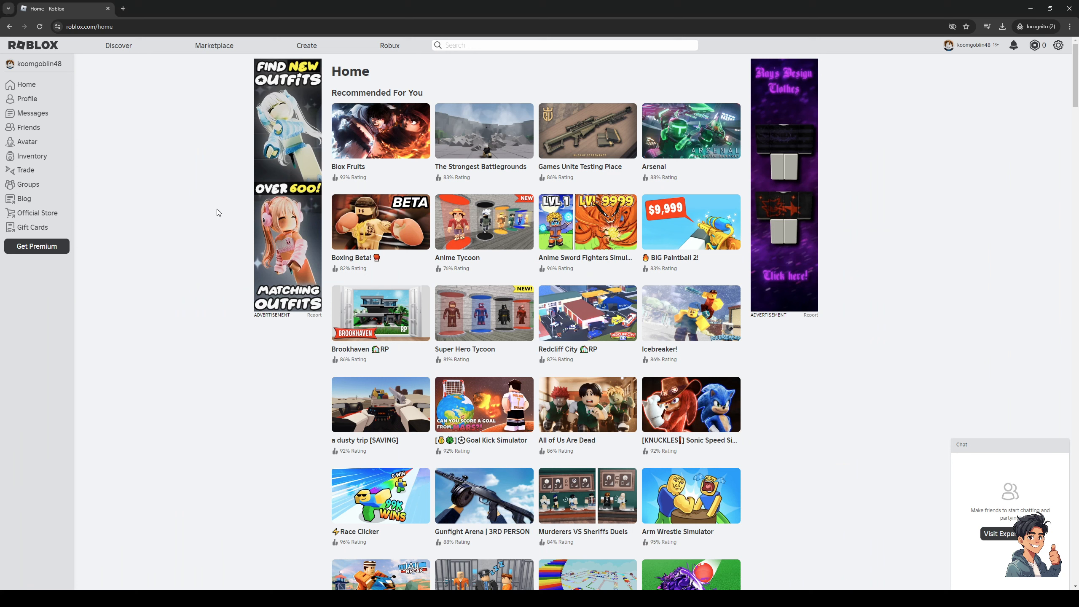
mouse_move(156, 143)
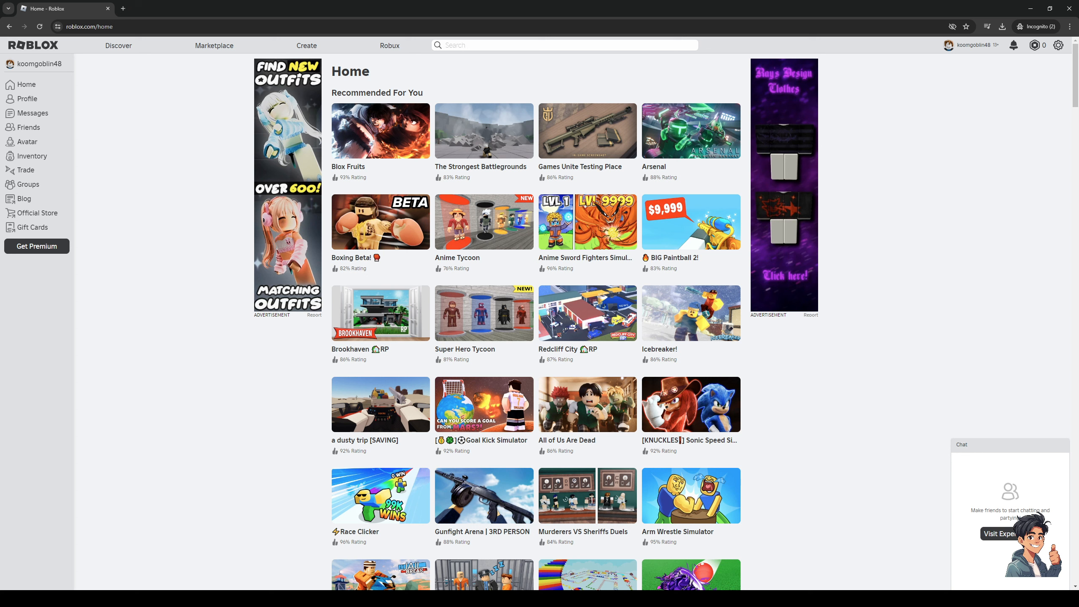
mouse_move(133, 185)
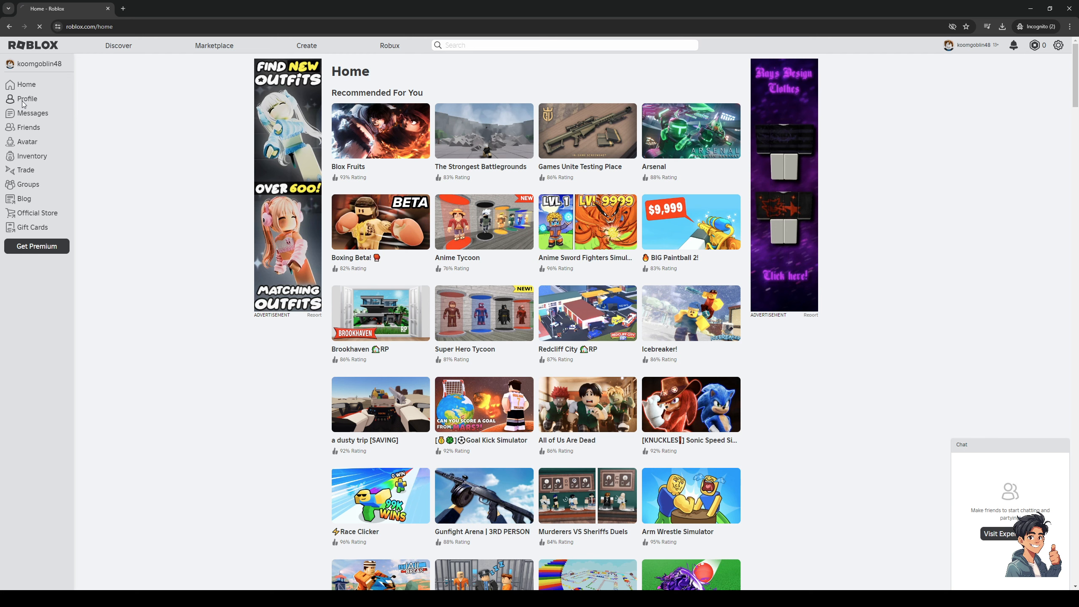
- Open the account's Profile page from the left sidebar
click(26, 98)
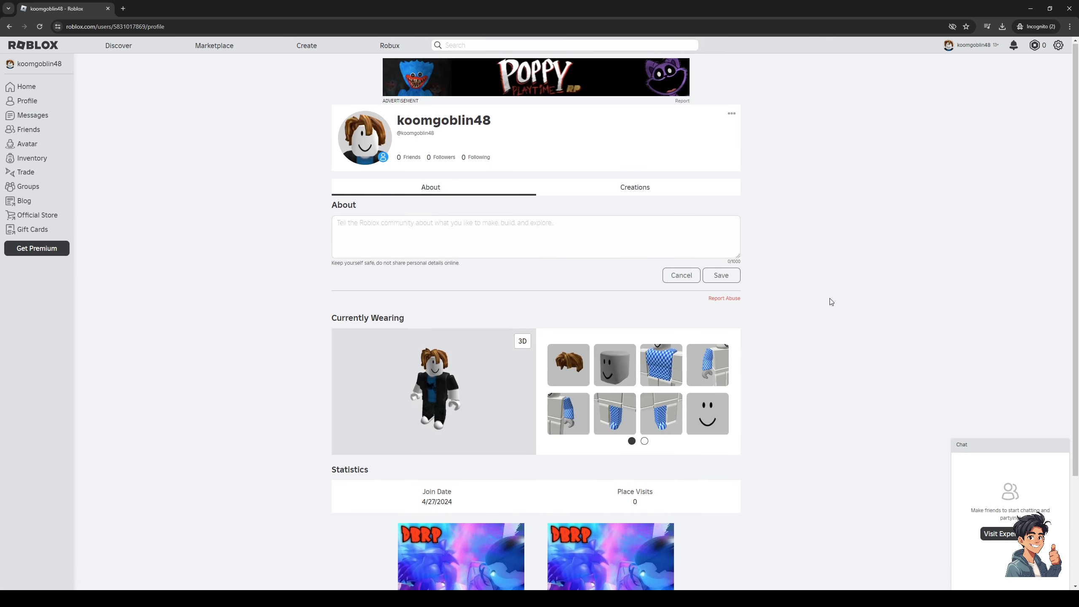
mouse_move(330, 190)
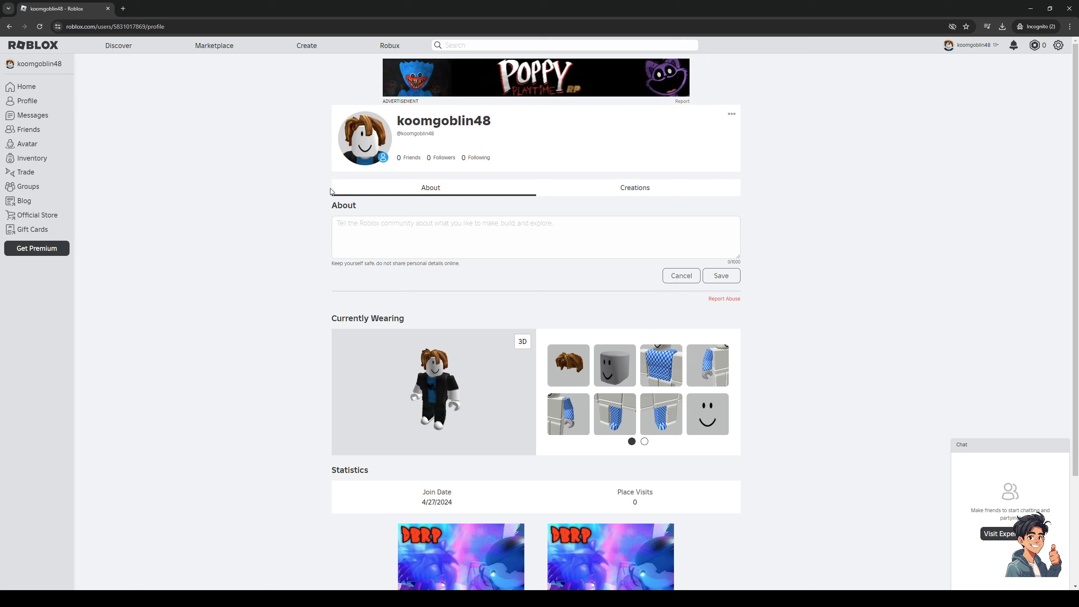
mouse_move(448, 184)
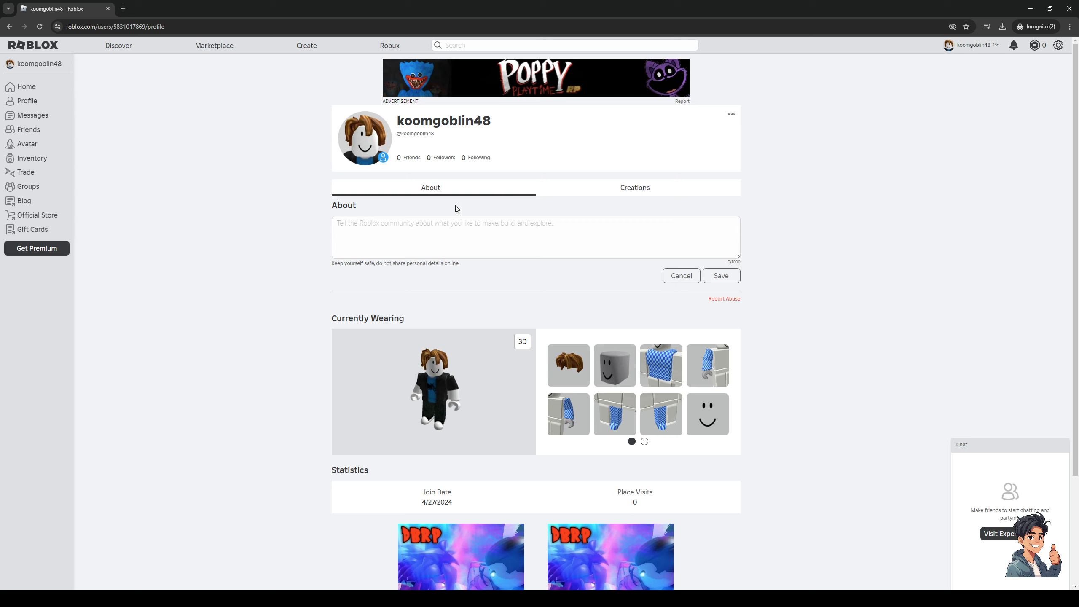
mouse_move(252, 251)
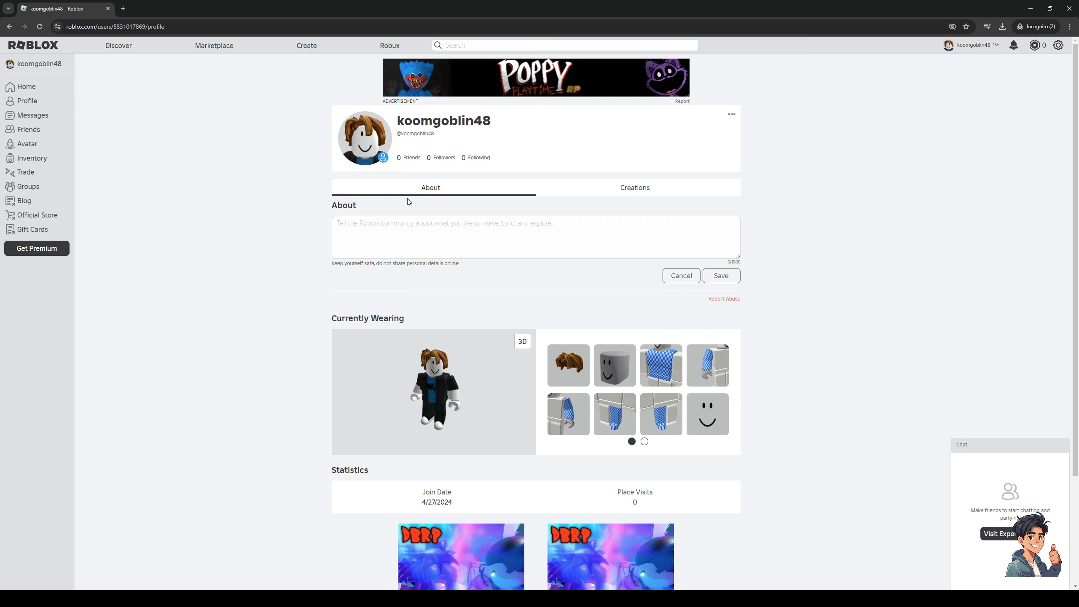
mouse_move(442, 197)
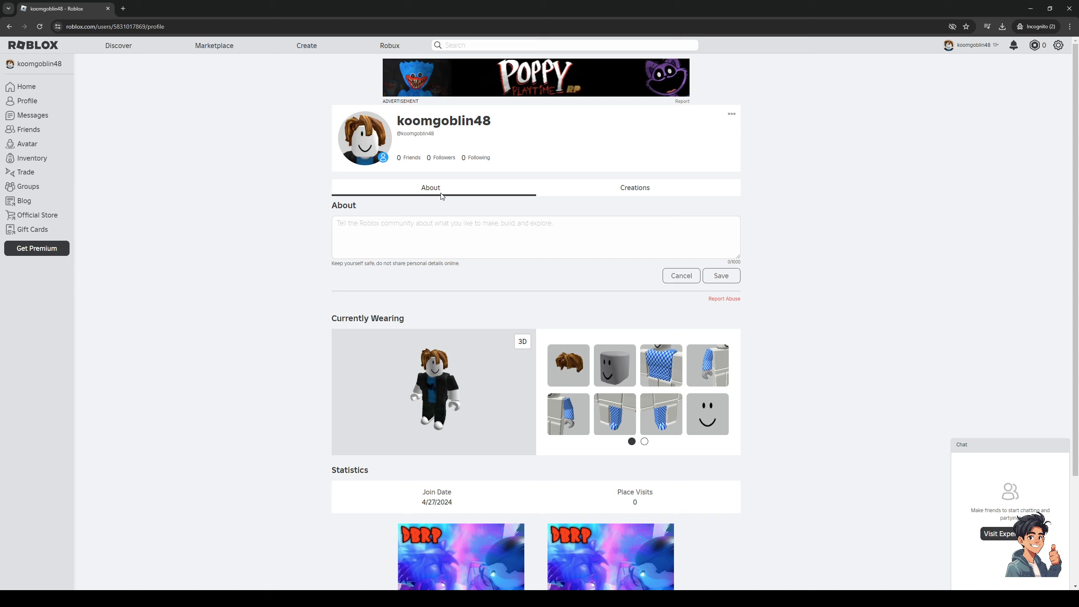
mouse_move(534, 272)
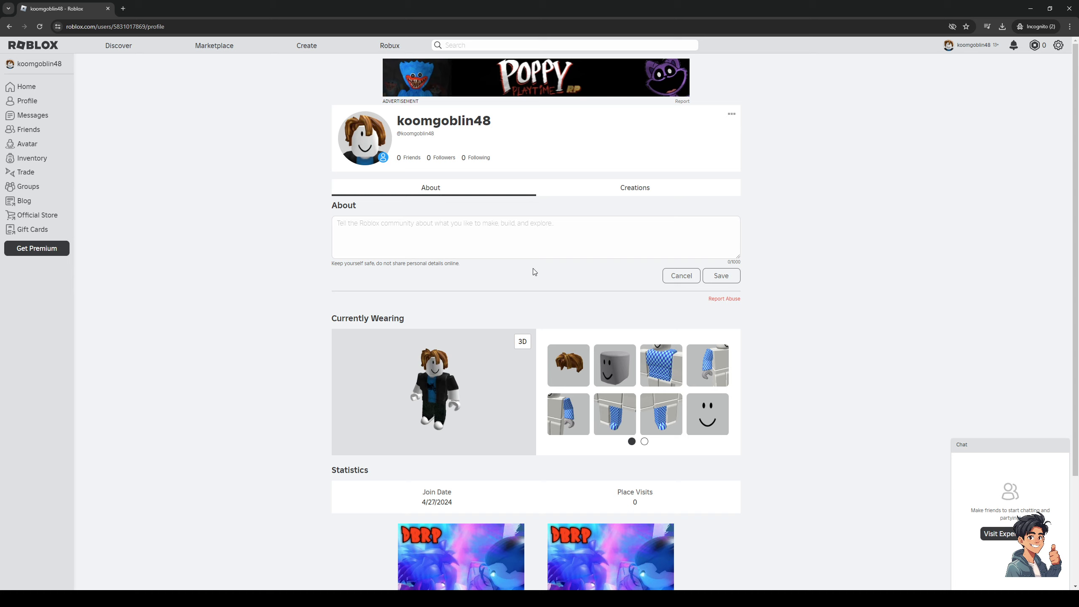
mouse_move(913, 366)
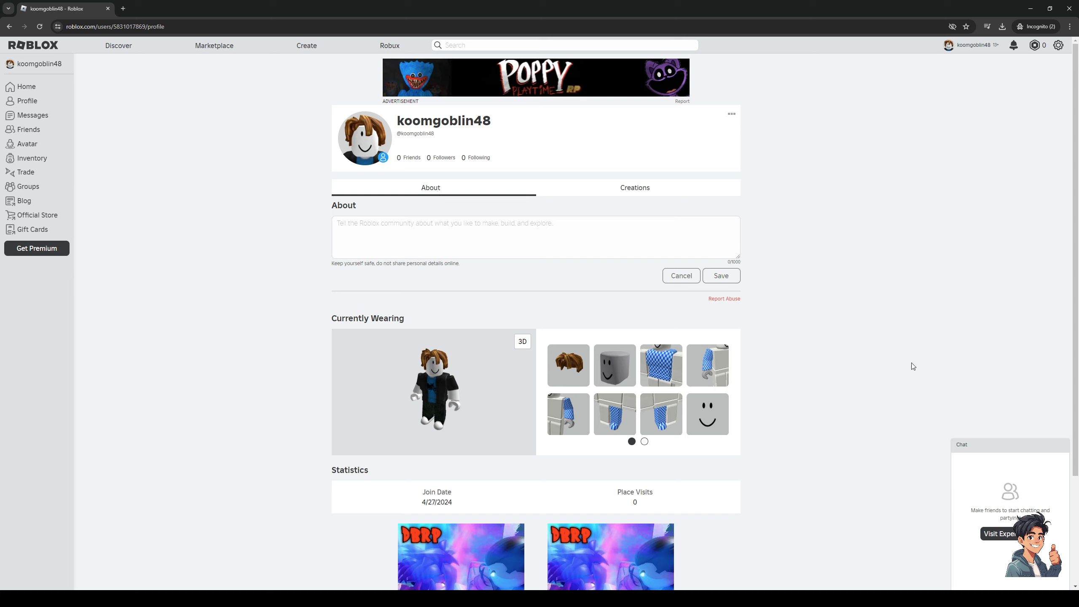
mouse_move(916, 339)
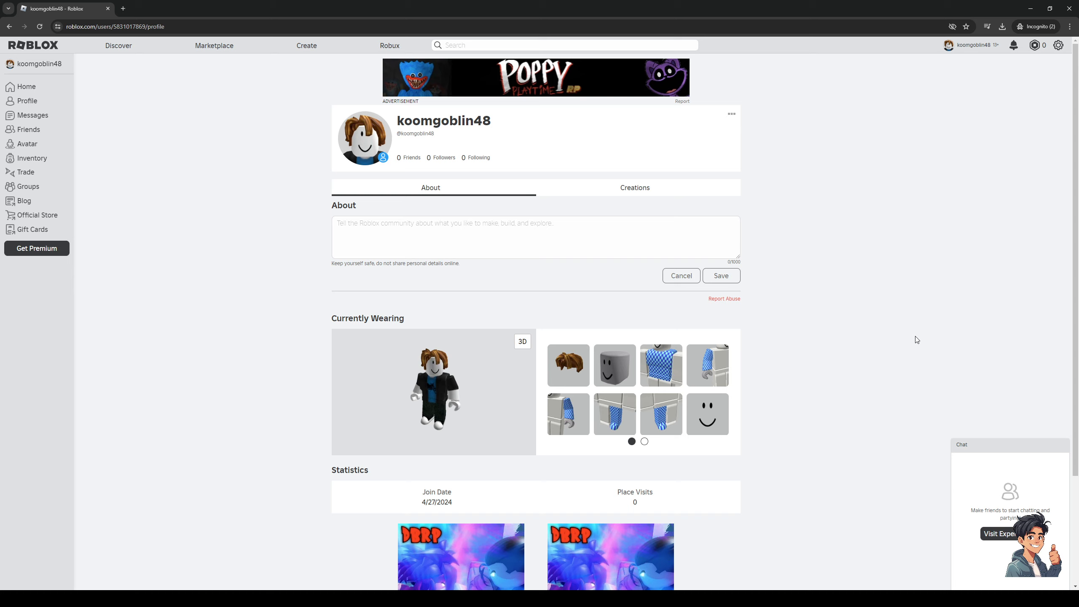
mouse_move(878, 249)
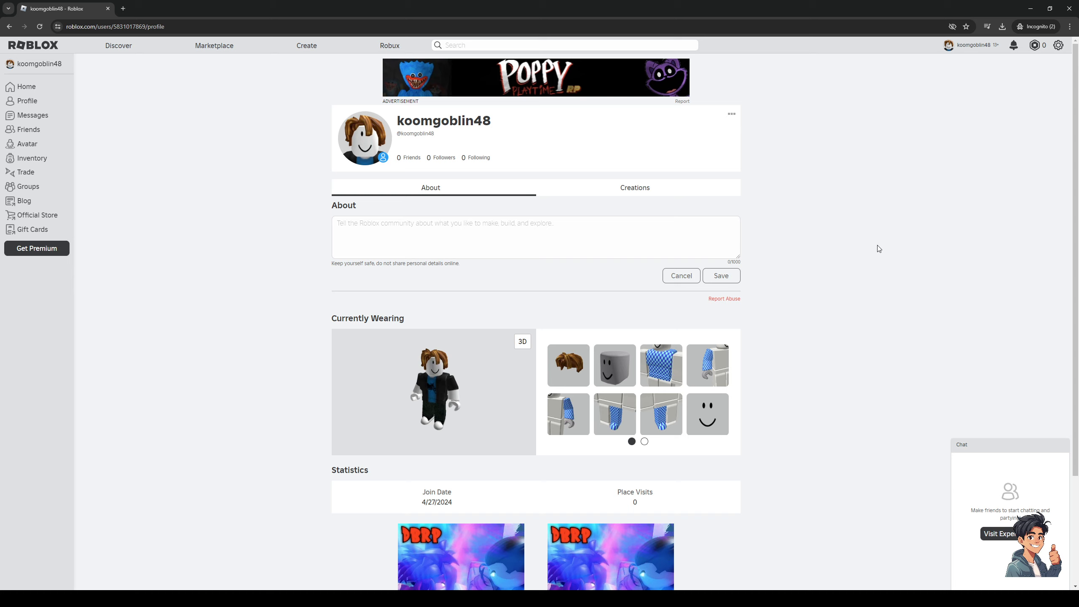
mouse_move(883, 255)
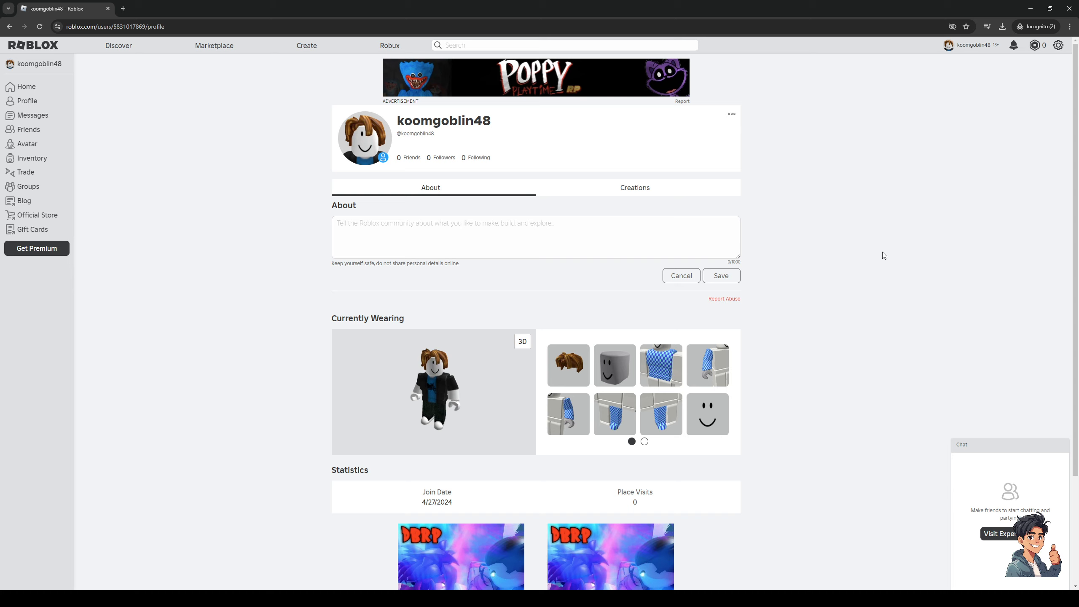
mouse_move(536, 267)
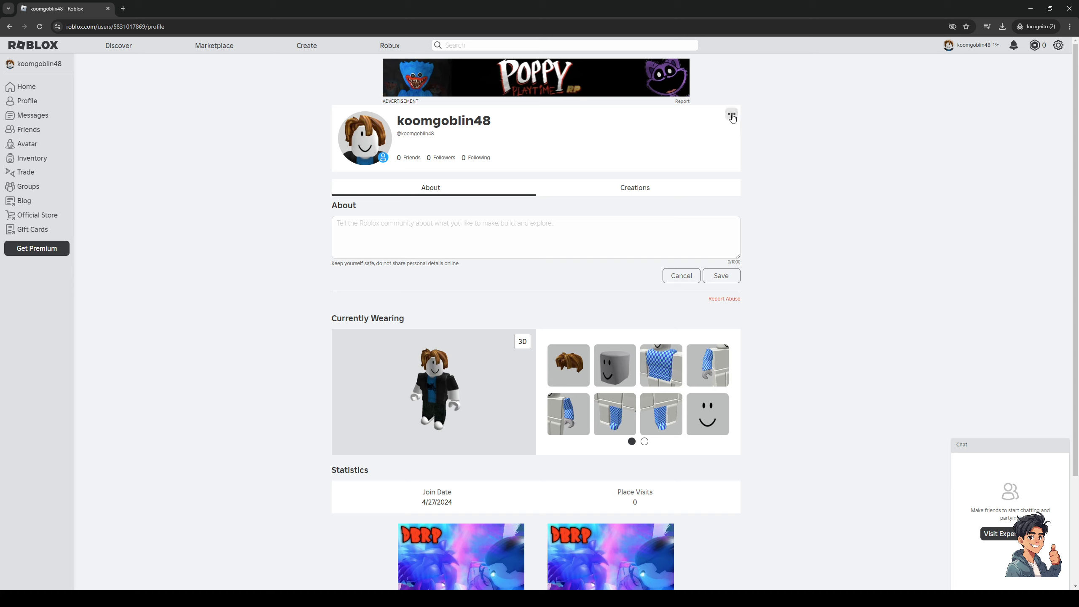
- Leave the profile and go back to the Home feed of recommended experiences
click(731, 114)
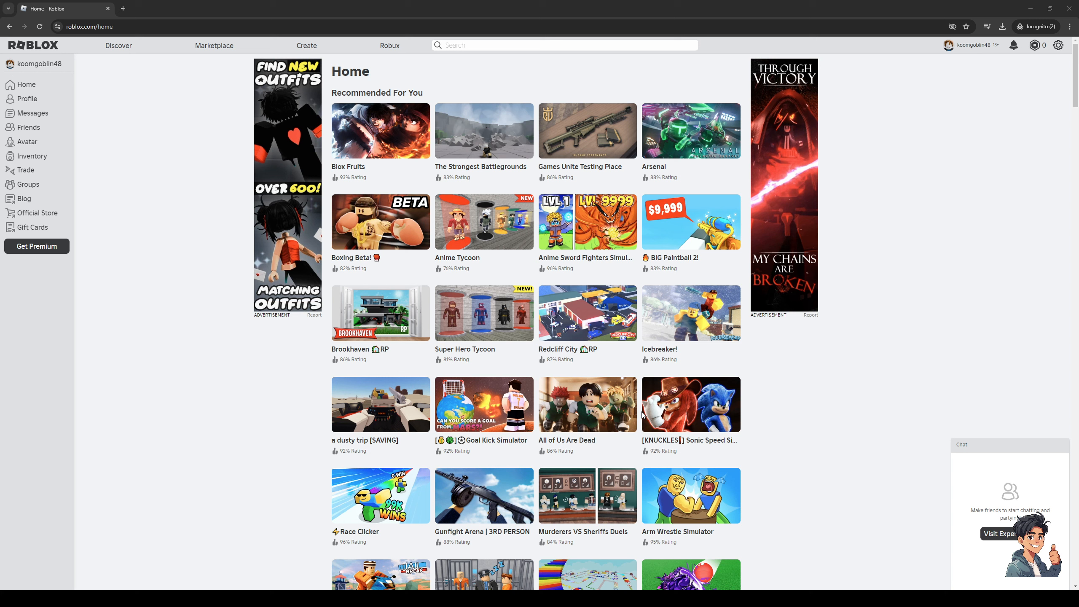
mouse_move(642, 414)
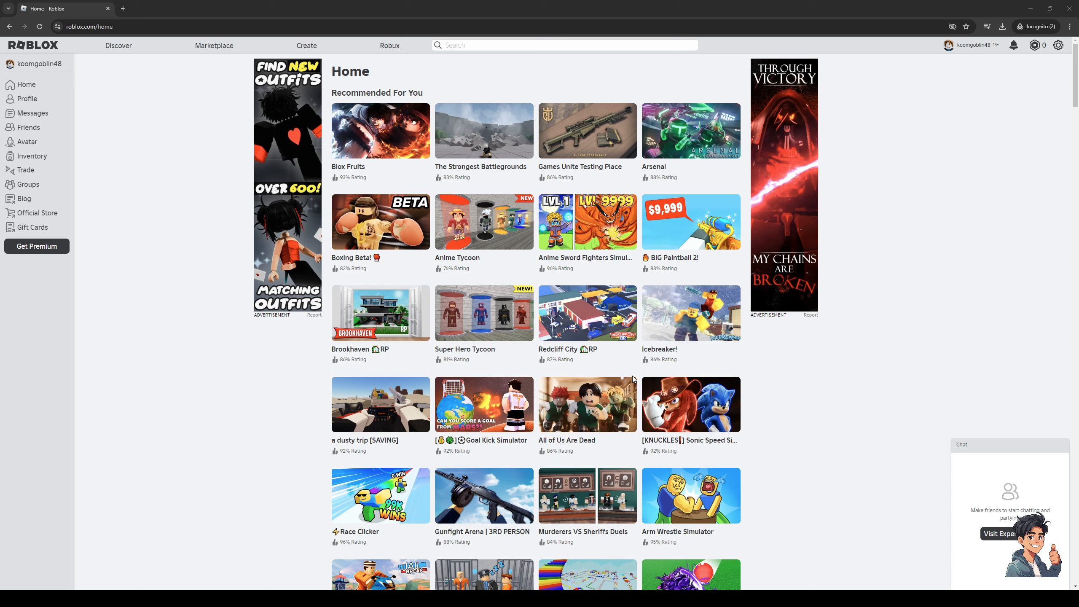
mouse_move(655, 383)
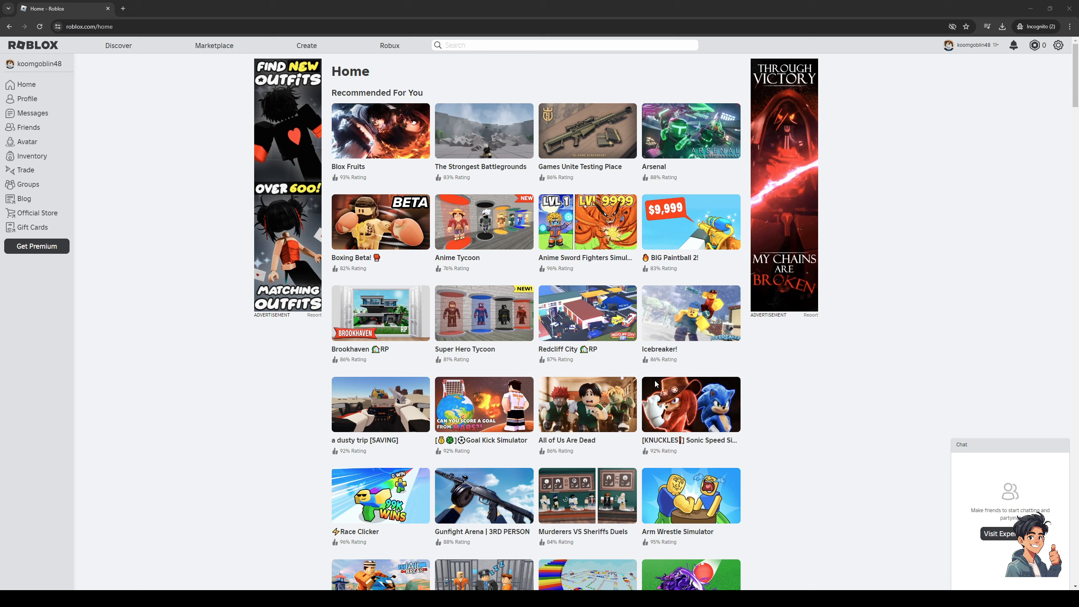